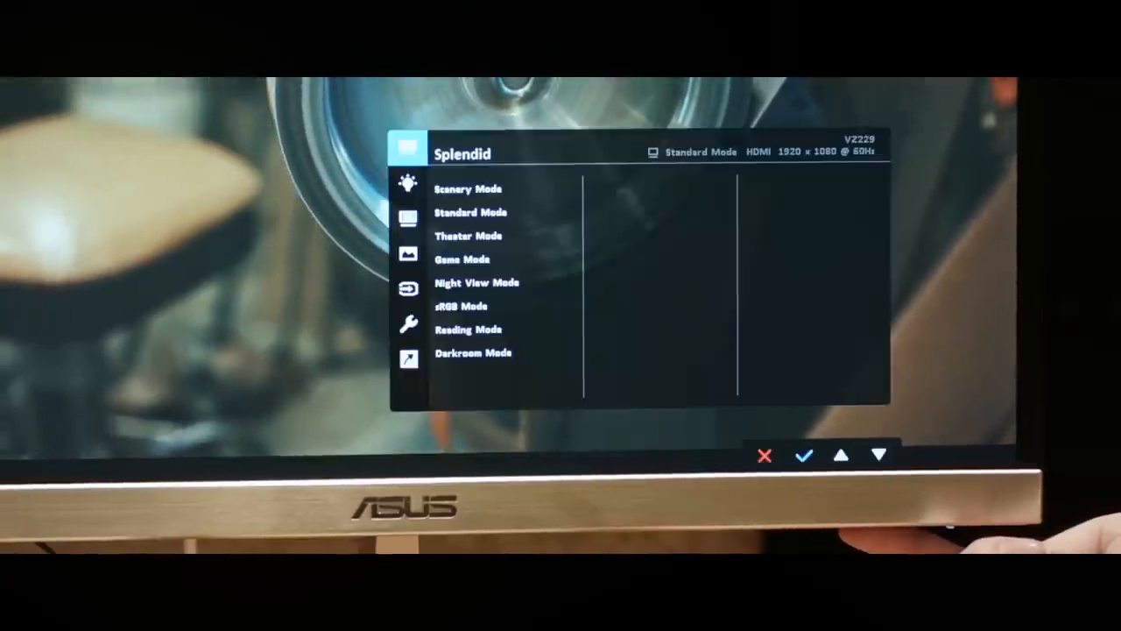
pyautogui.click(840, 456)
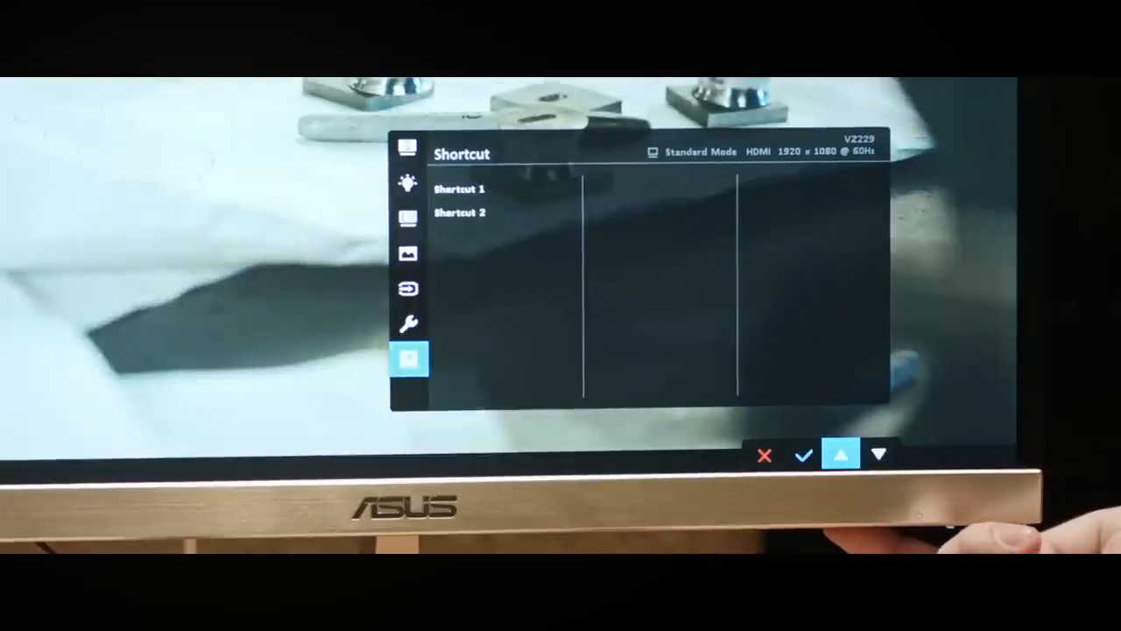